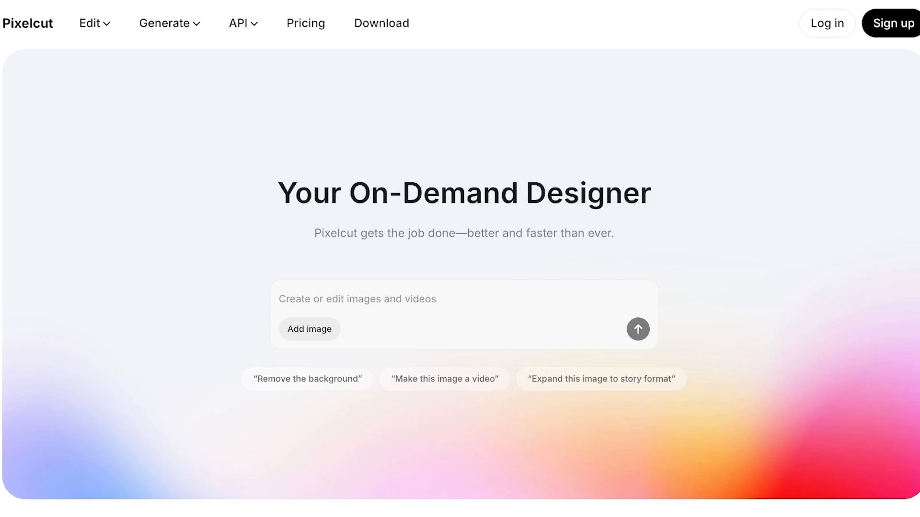
# Log in from the Pixelcut home page to reach the signed-in Create workspace.
pyautogui.click(891, 23)
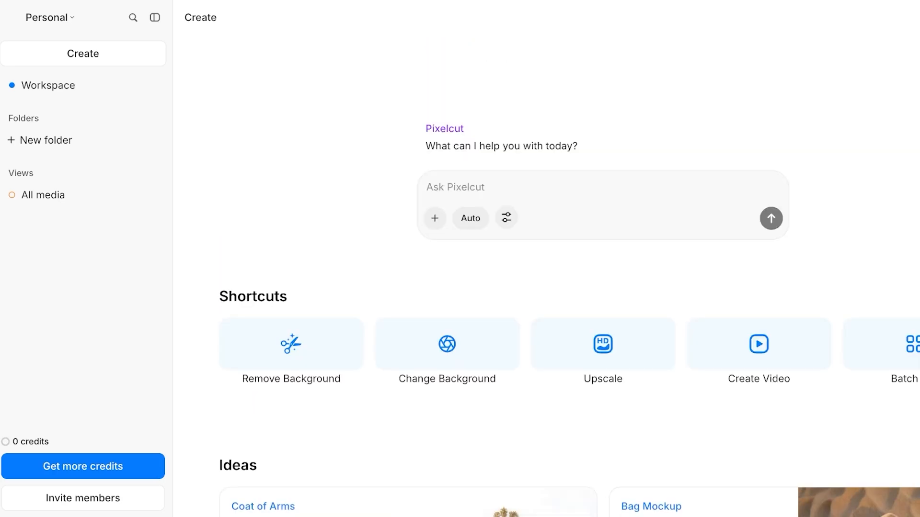
pyautogui.click(155, 17)
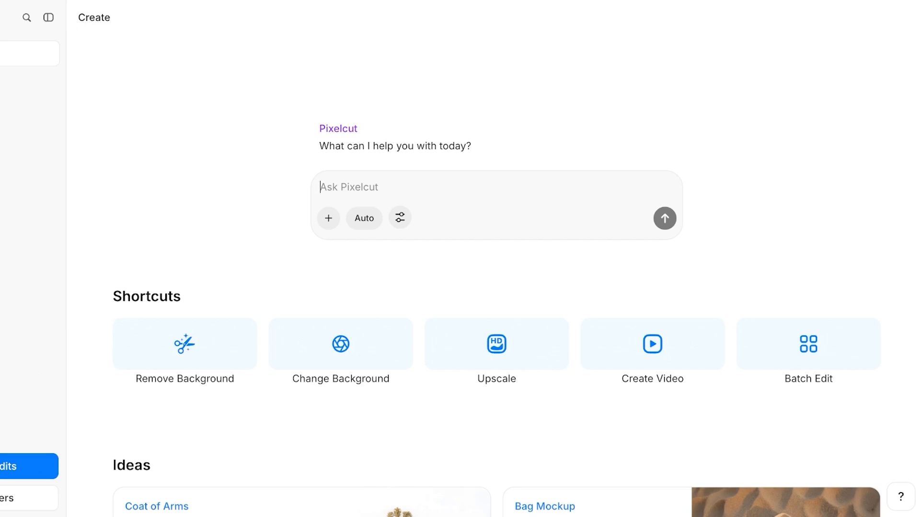
pyautogui.moveTo(328, 219)
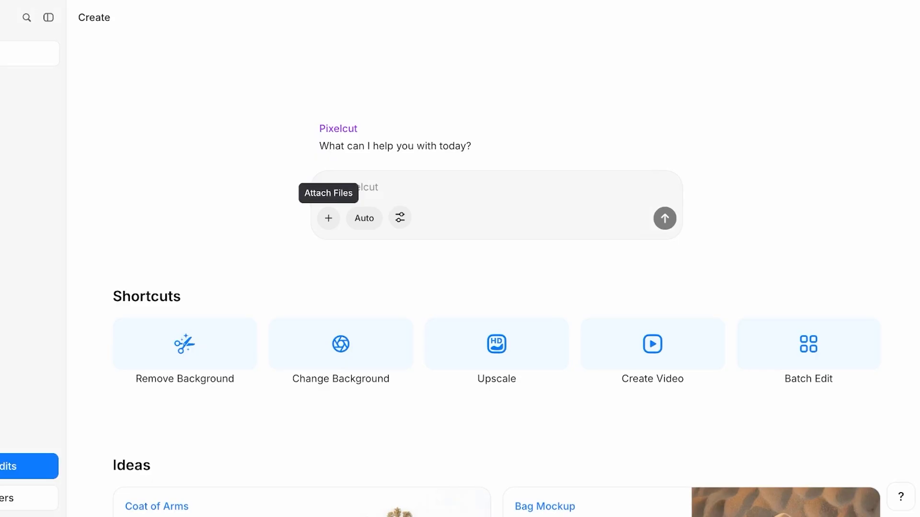
pyautogui.click(363, 219)
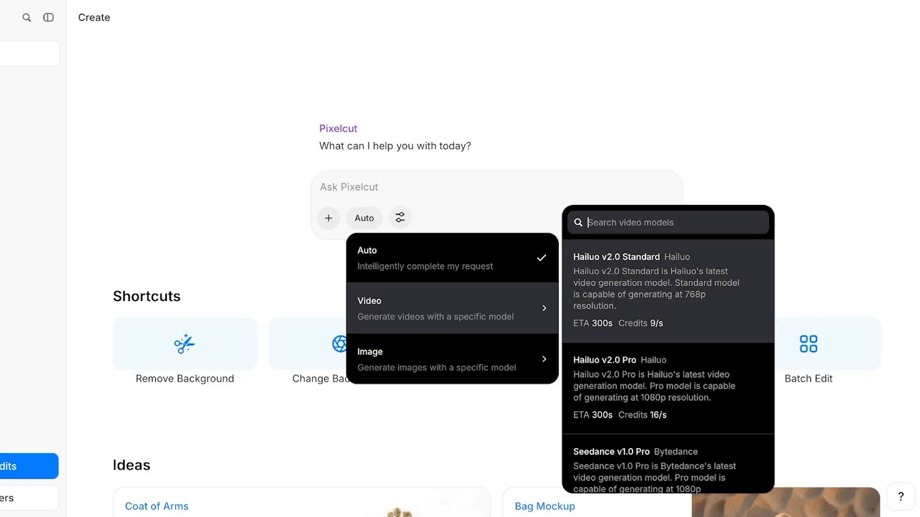
pyautogui.click(399, 218)
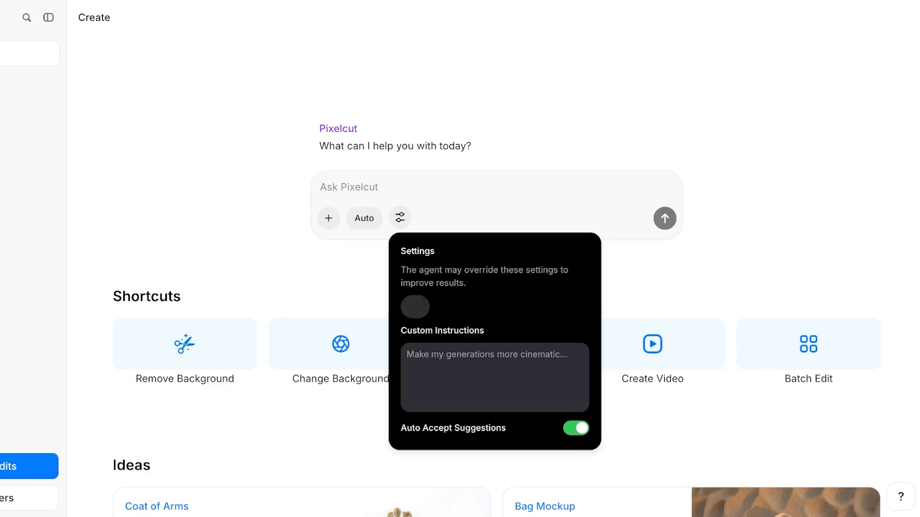
pyautogui.click(495, 377)
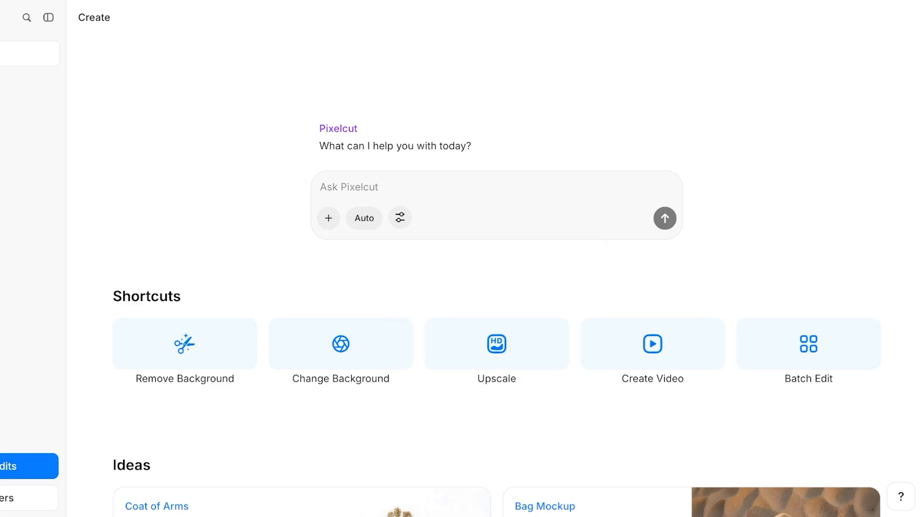
# Scroll through the Ideas gallery on the Create page.
pyautogui.scroll(-3)
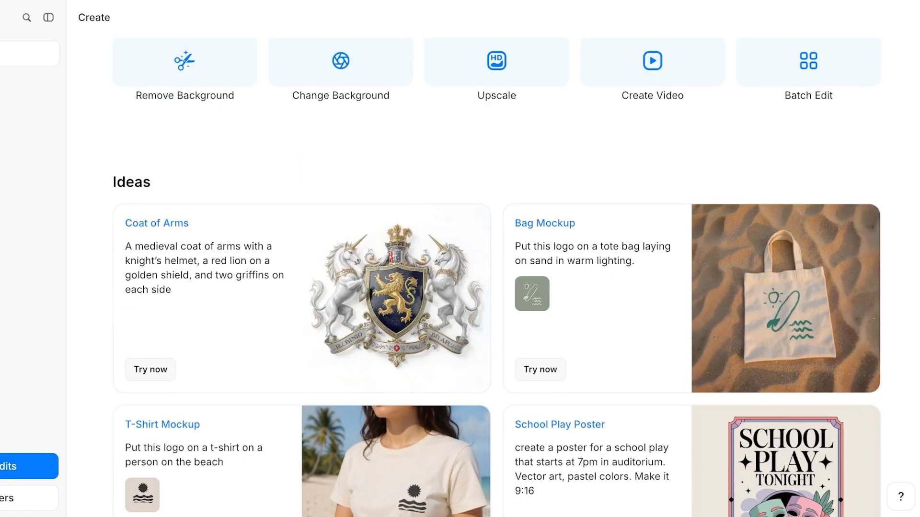
pyautogui.scroll(-3)
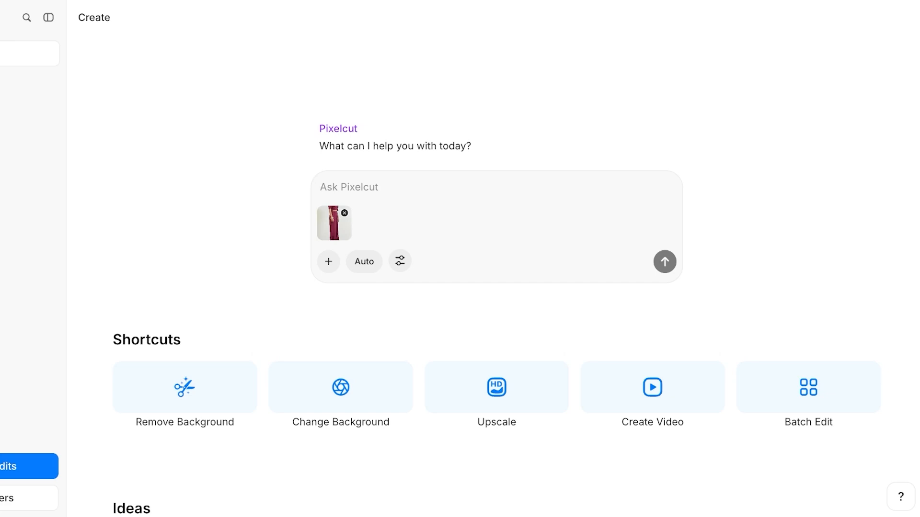
# Request changing the clothing colour to lilac, which fails for lack of credits.
pyautogui.write('change the co')
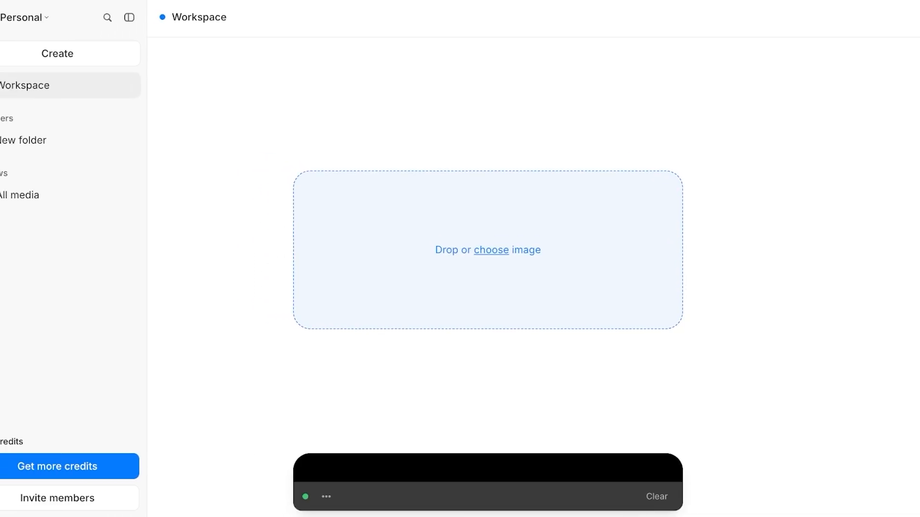
pyautogui.write('change the color of the clothing to a lilac')
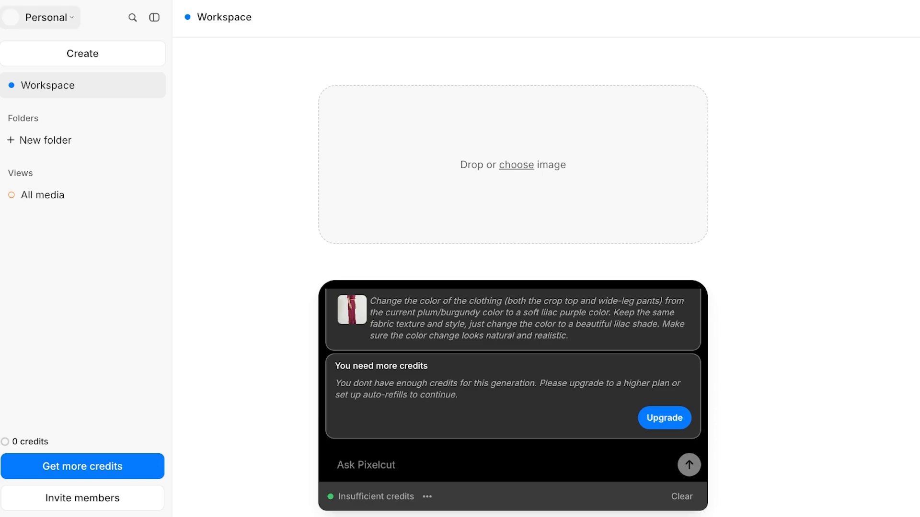
pyautogui.click(45, 17)
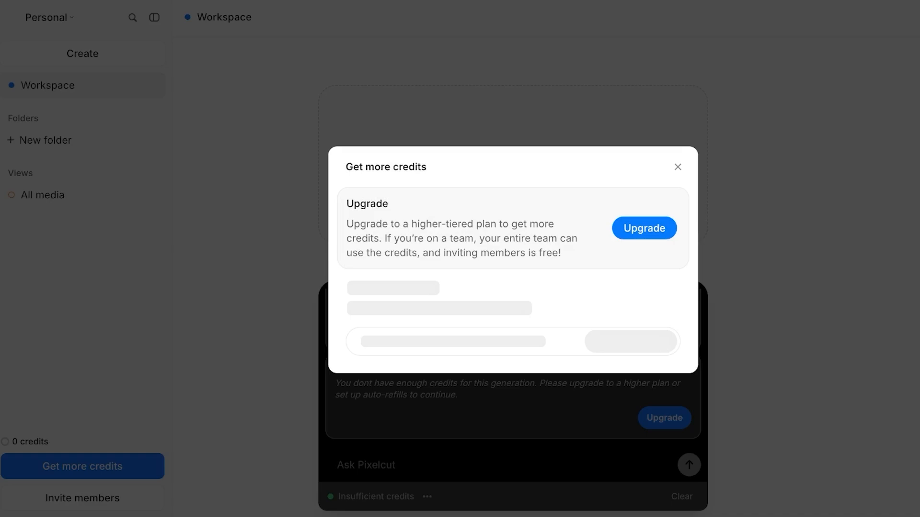
pyautogui.click(643, 227)
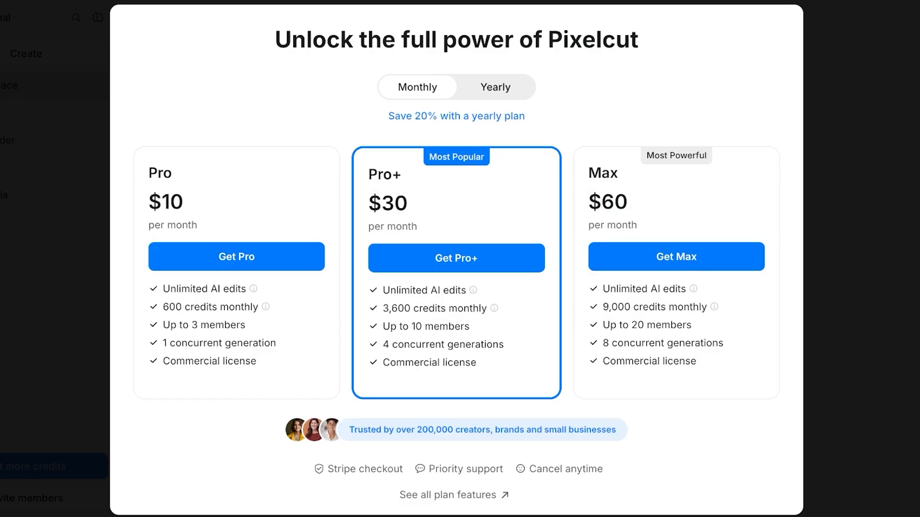
pyautogui.click(494, 87)
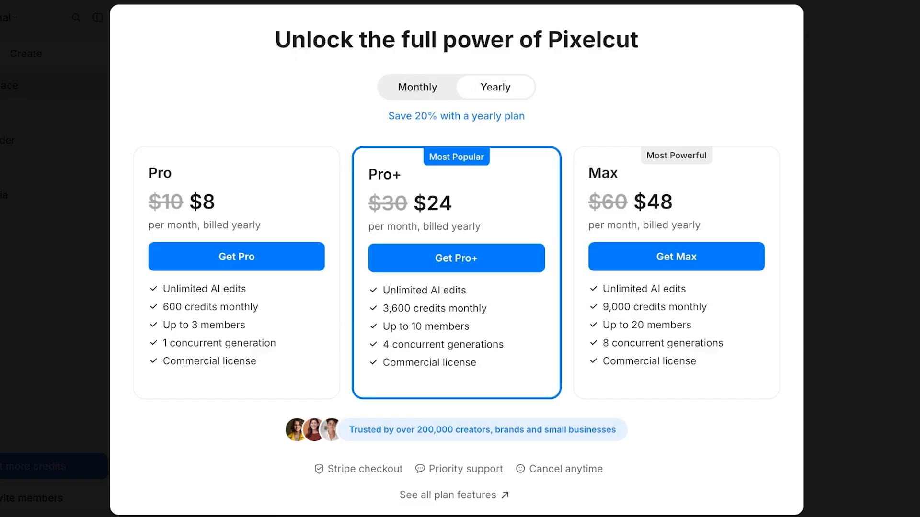
pyautogui.click(417, 86)
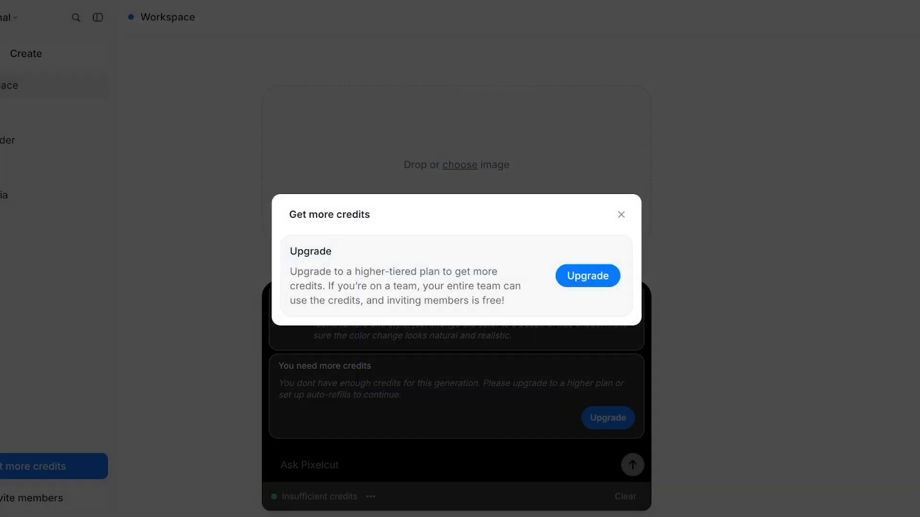
pyautogui.click(620, 215)
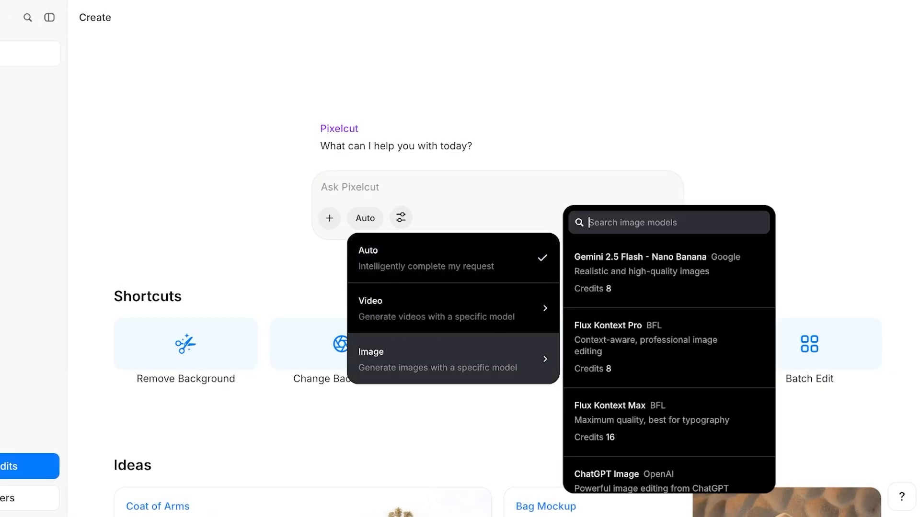
# Scroll the image model list to reach Flux Dev.
pyautogui.scroll(-3)
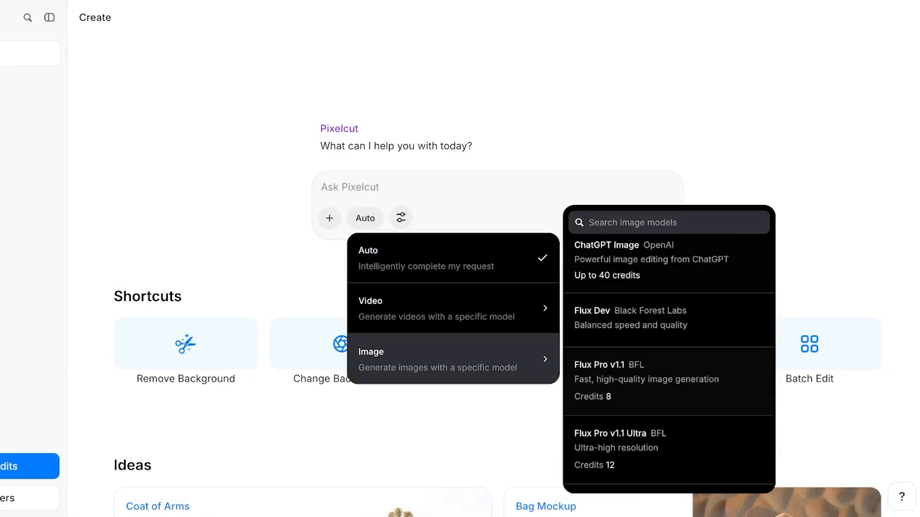
pyautogui.scroll(-3)
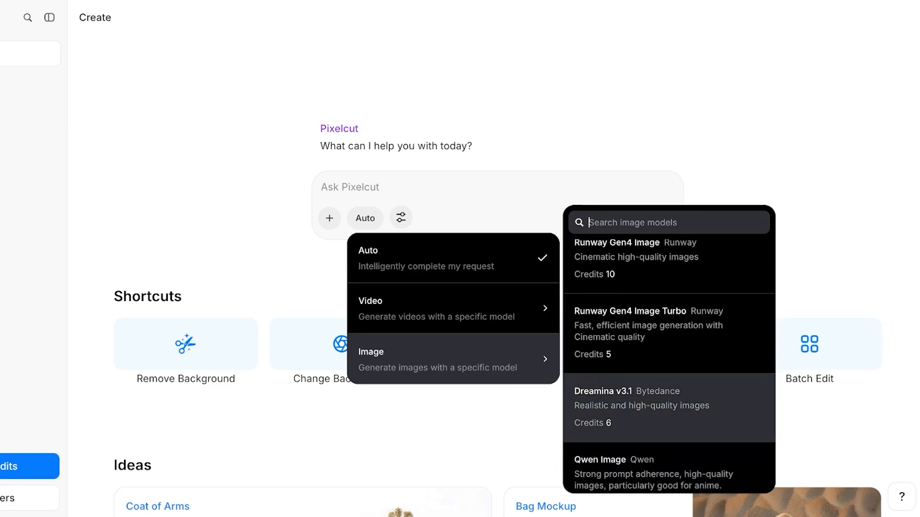
pyautogui.scroll(-3)
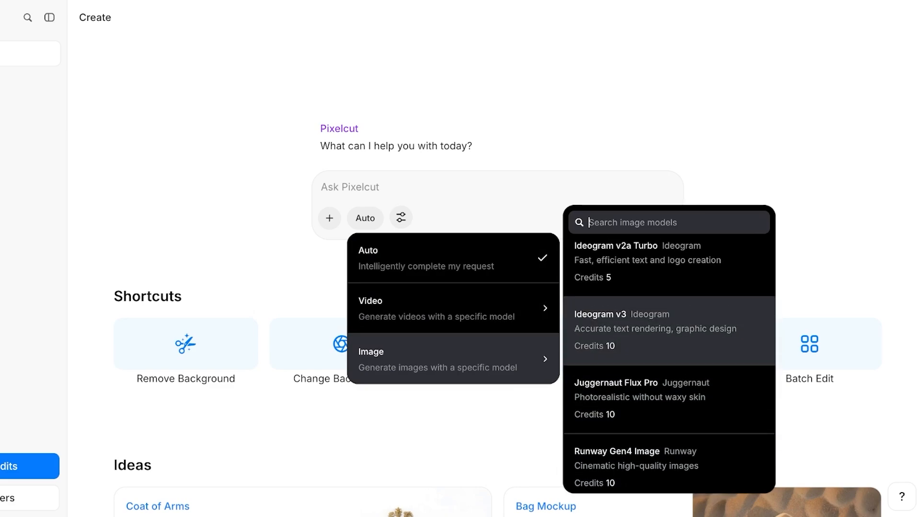
pyautogui.scroll(-3)
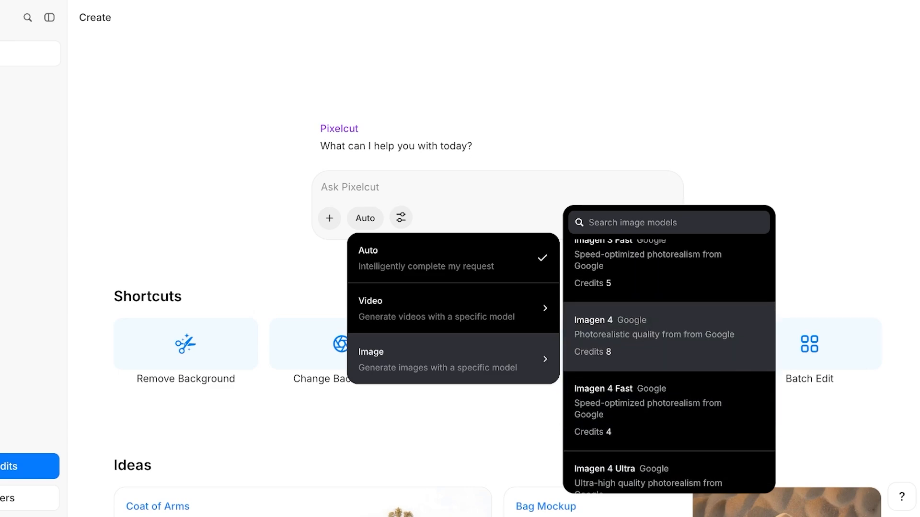
pyautogui.scroll(-3)
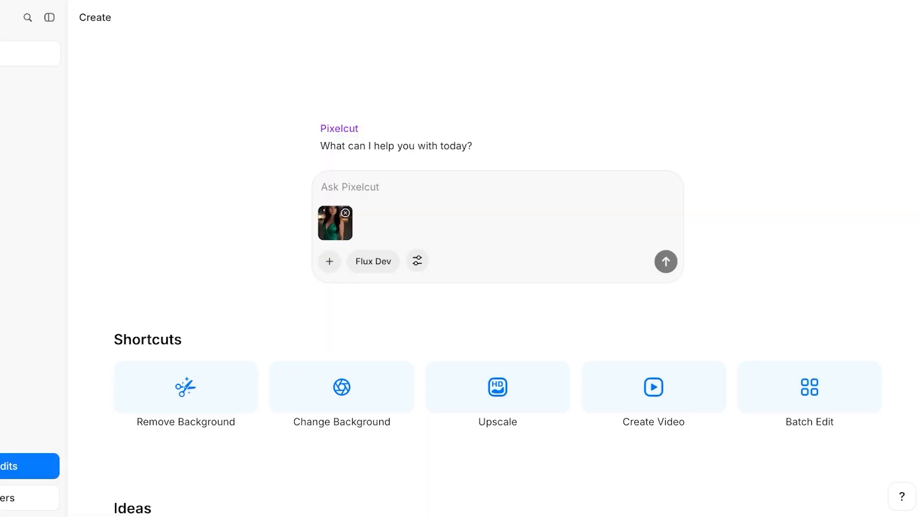
# Send a dress recolour request, rejected because Flux Dev doesn't accept attachments.
pyautogui.write('change')
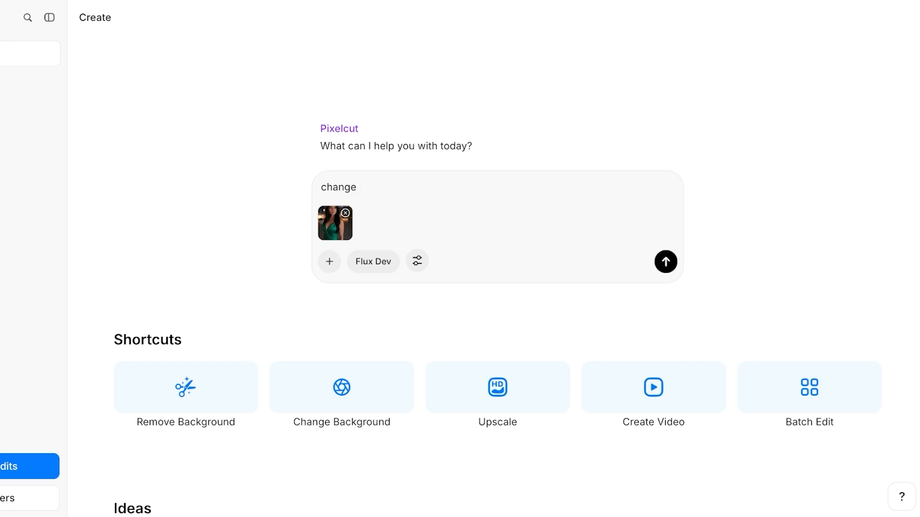
pyautogui.write('t')
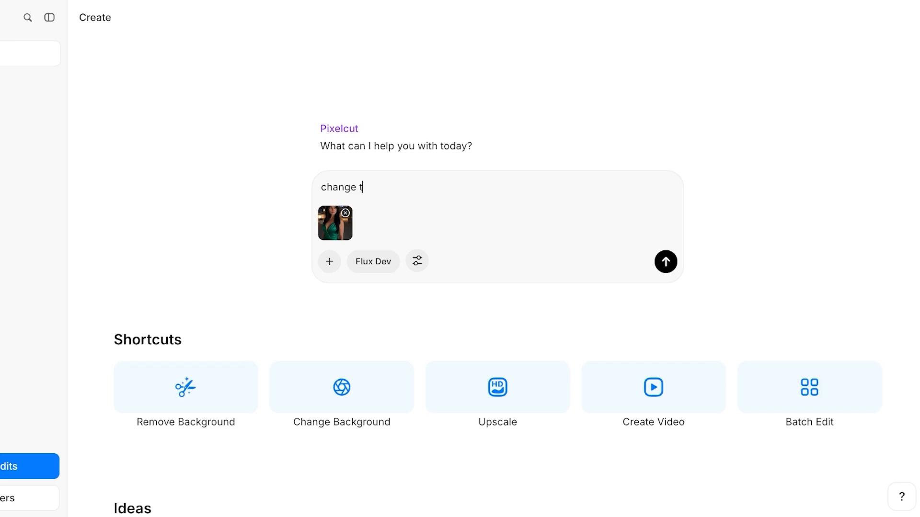
pyautogui.write('he color of the dress to p')
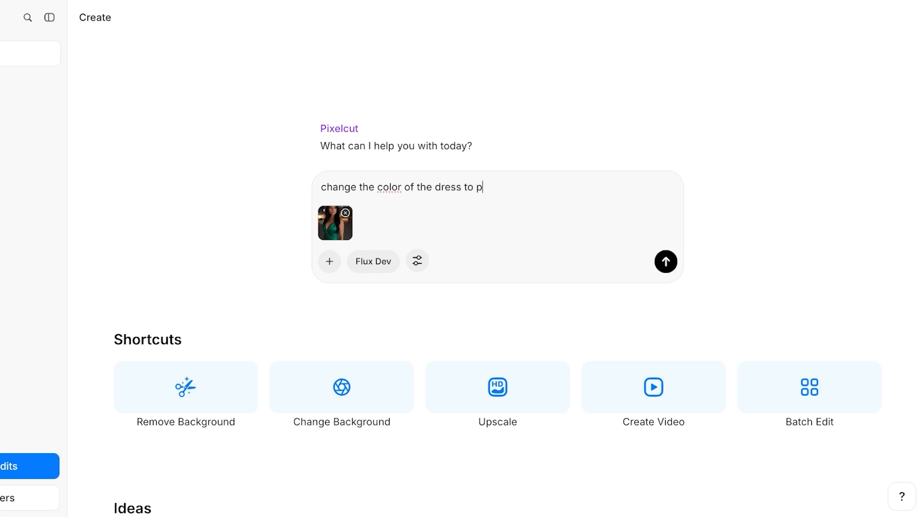
pyautogui.click(666, 261)
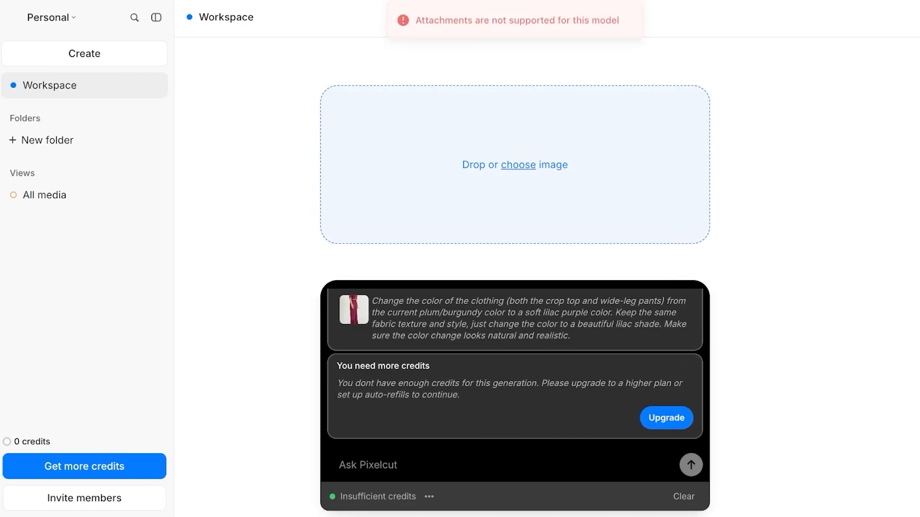
pyautogui.click(50, 17)
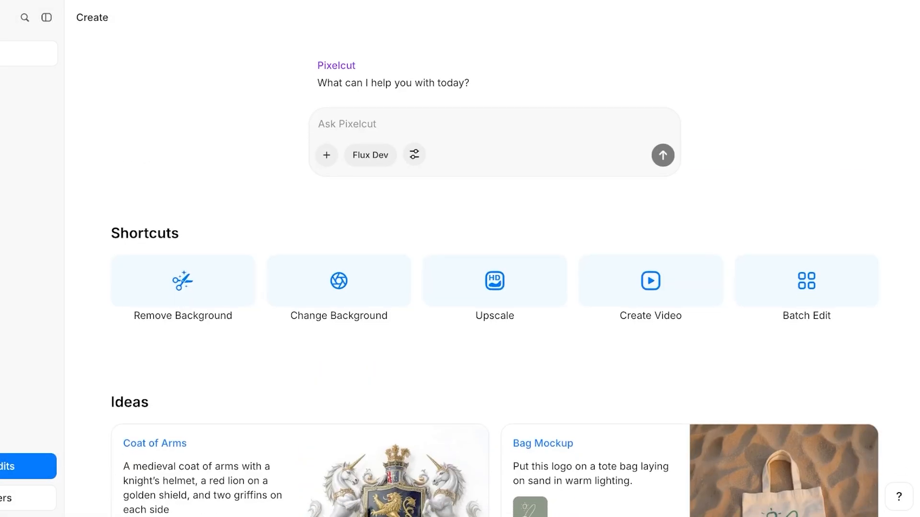
# Remove the dress photo's background, then return to a fresh Create prompt.
pyautogui.click(338, 288)
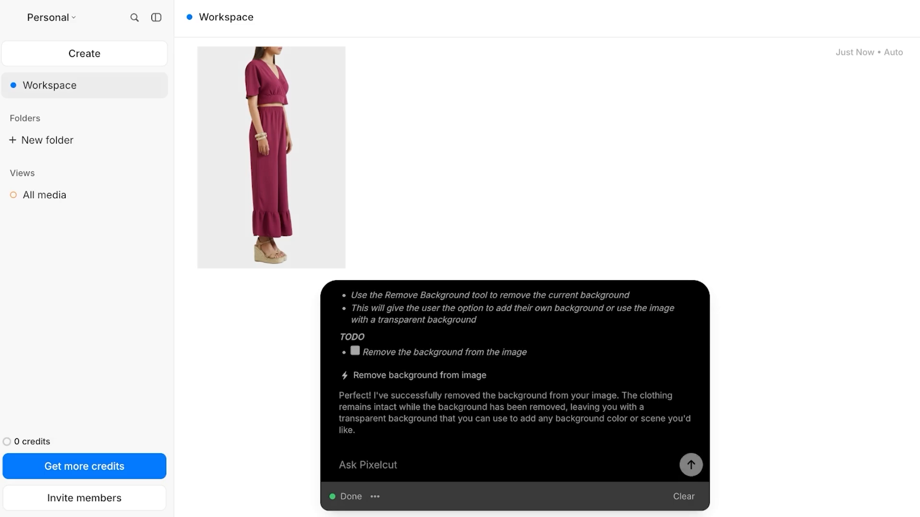
pyautogui.click(367, 465)
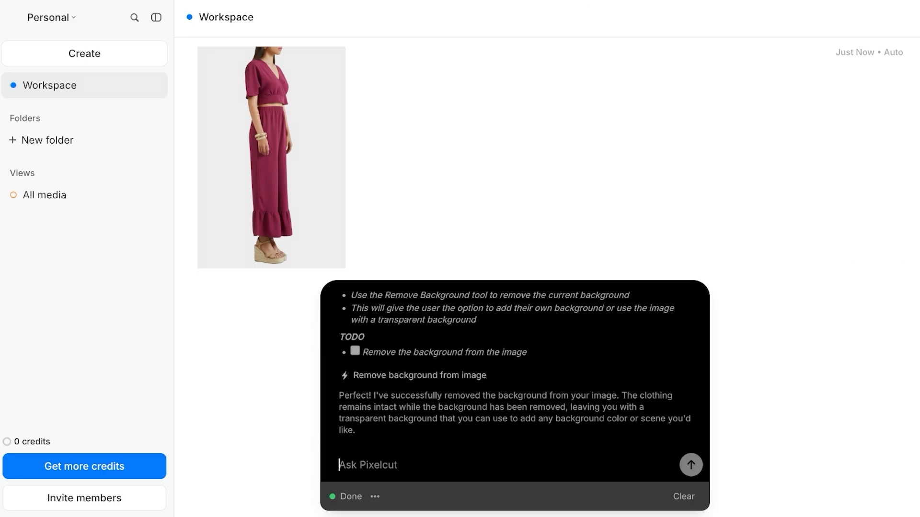
pyautogui.click(271, 157)
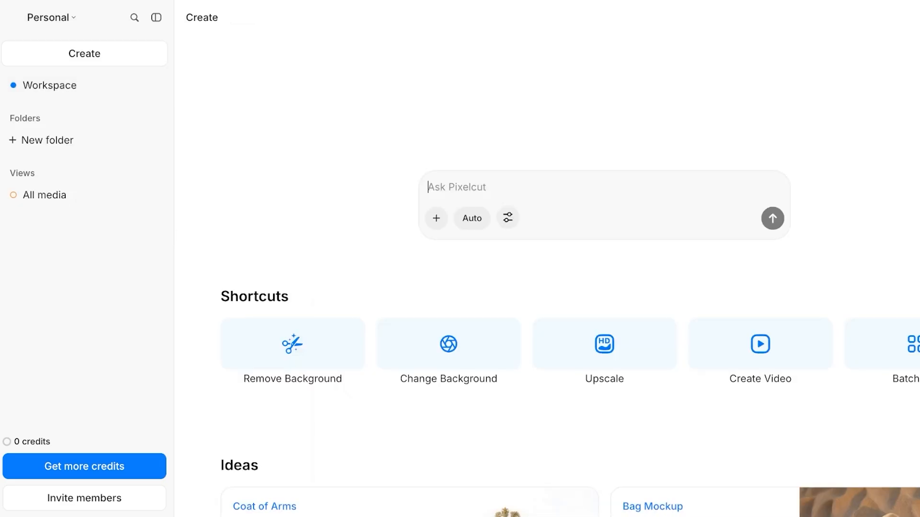
# Submit 'Change Background to a sunset beach' for the dress photo.
pyautogui.click(156, 17)
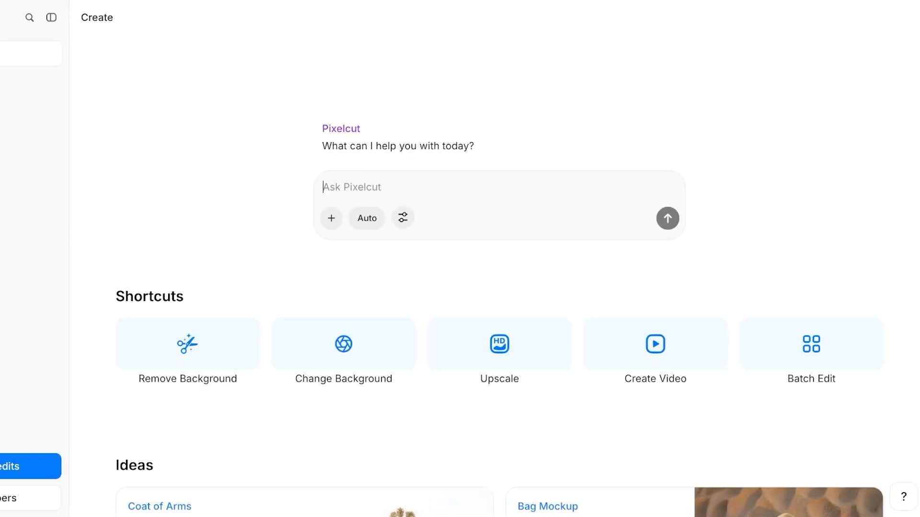
pyautogui.write('Change Background to a sunset beach')
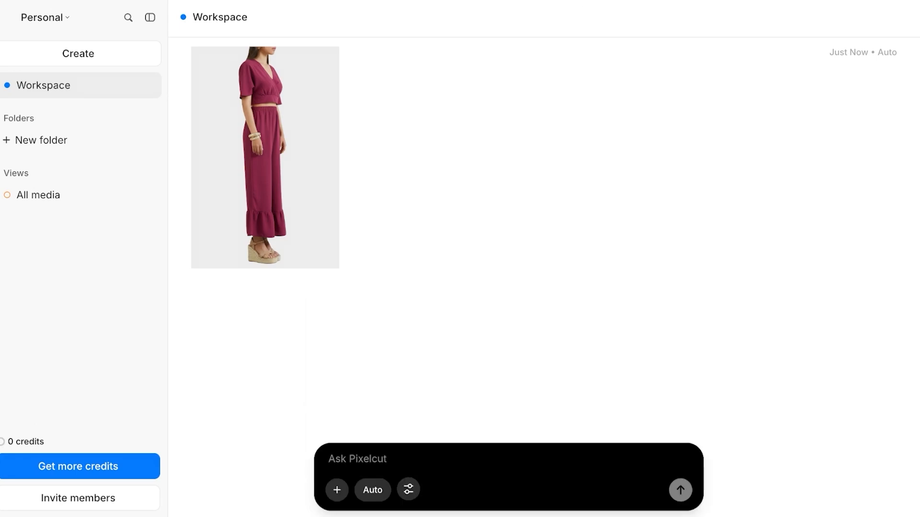
pyautogui.moveTo(407, 489)
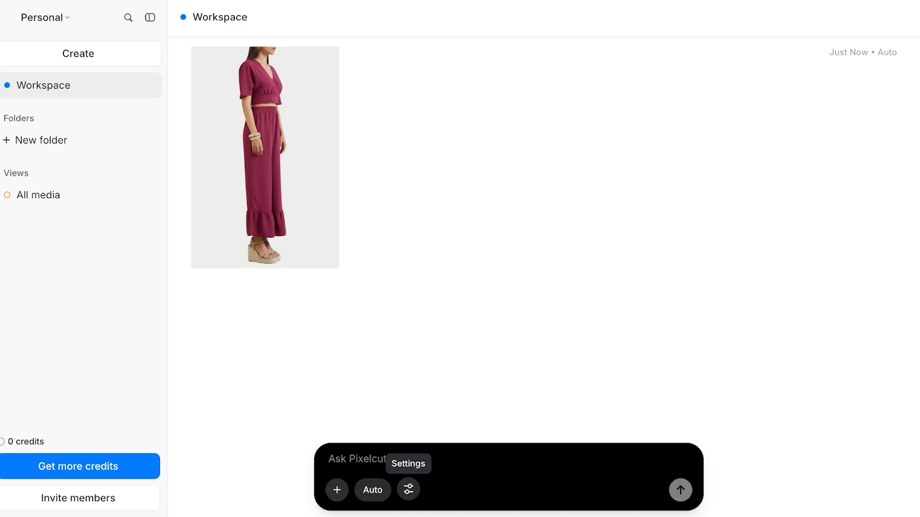
# Pick Flux Dev from the Image models in the Auto mode menu.
pyautogui.click(371, 490)
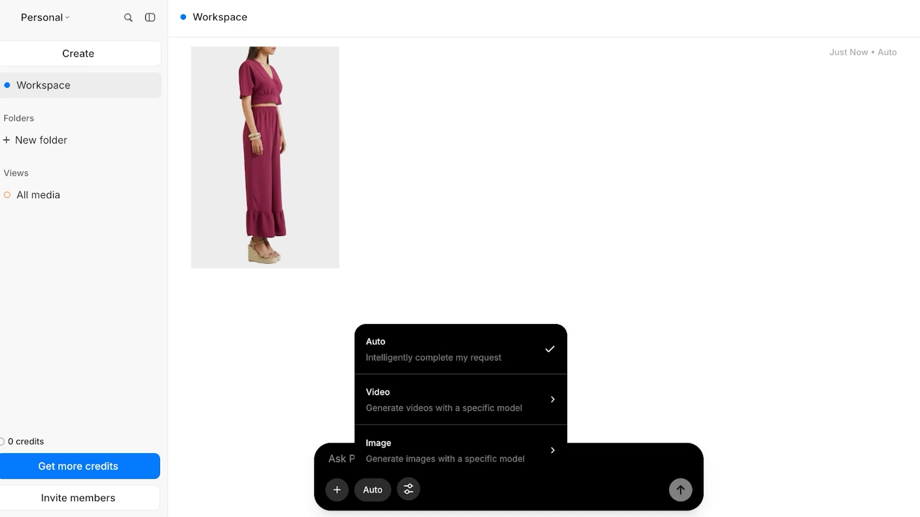
pyautogui.click(461, 450)
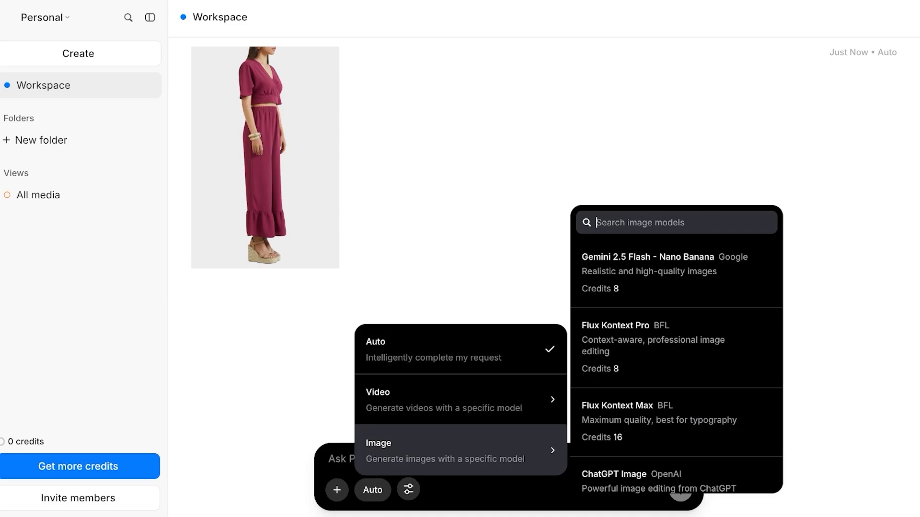
pyautogui.scroll(-3)
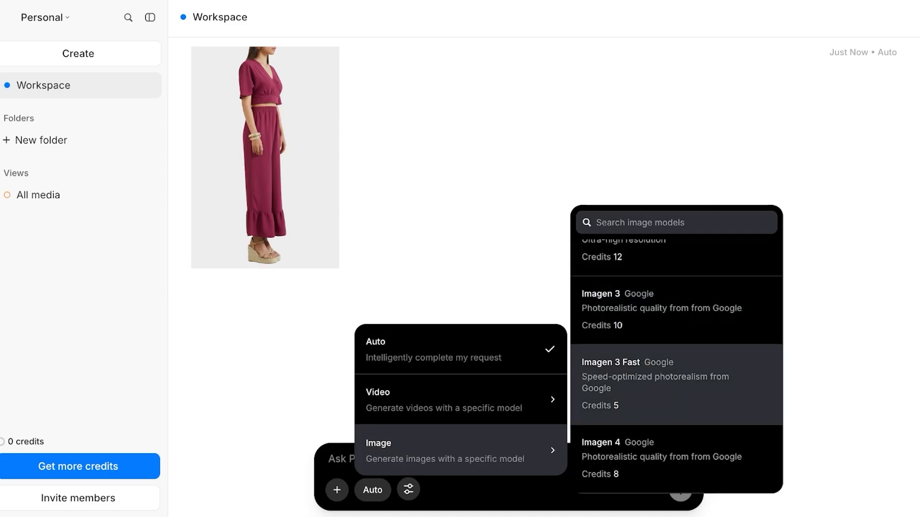
pyautogui.scroll(-3)
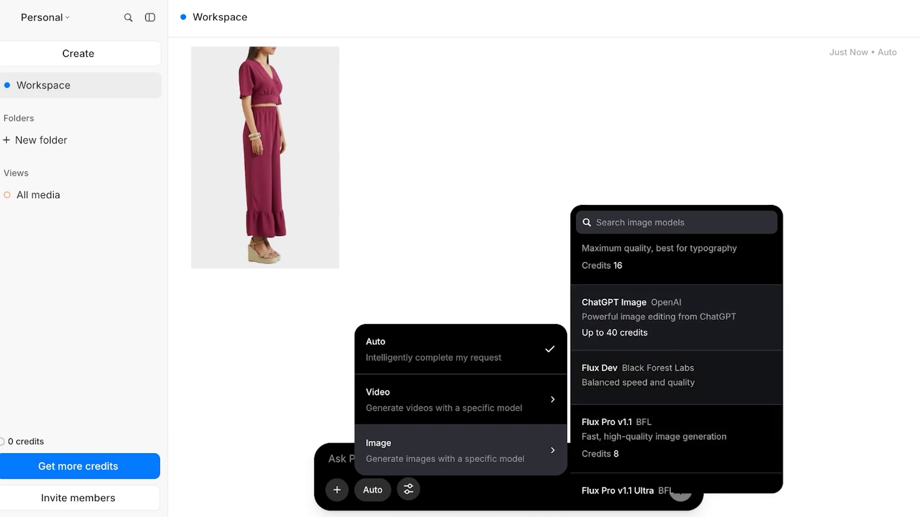
pyautogui.click(599, 368)
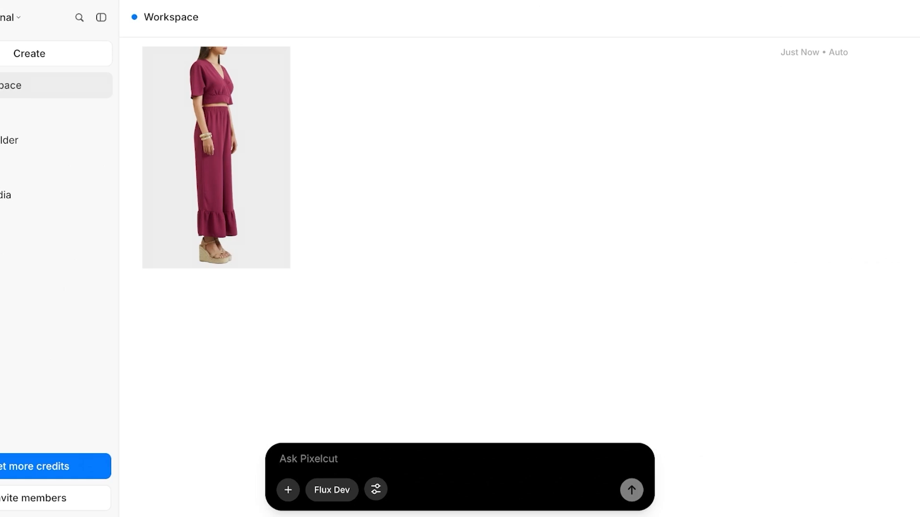
# Generate four Flux Dev font-art images with 'create a font for me'.
pyautogui.write('create a font')
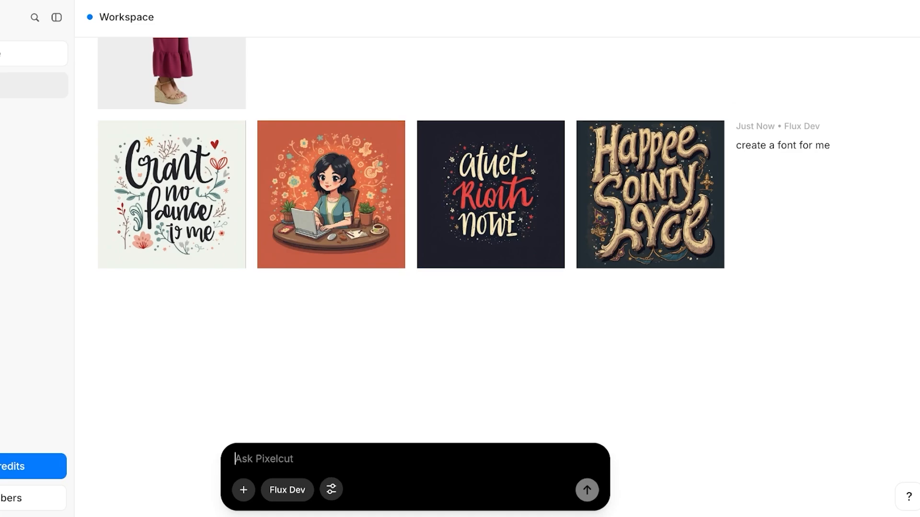
pyautogui.write('create a photo of a l')
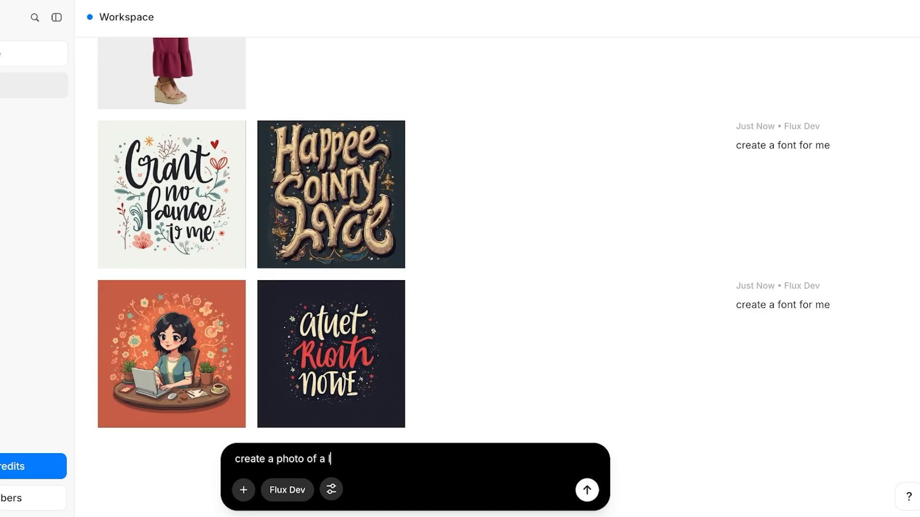
# Generate four lipstick-lips images, then four 'lipstick bullet' images with Flux Dev.
pyautogui.click(586, 490)
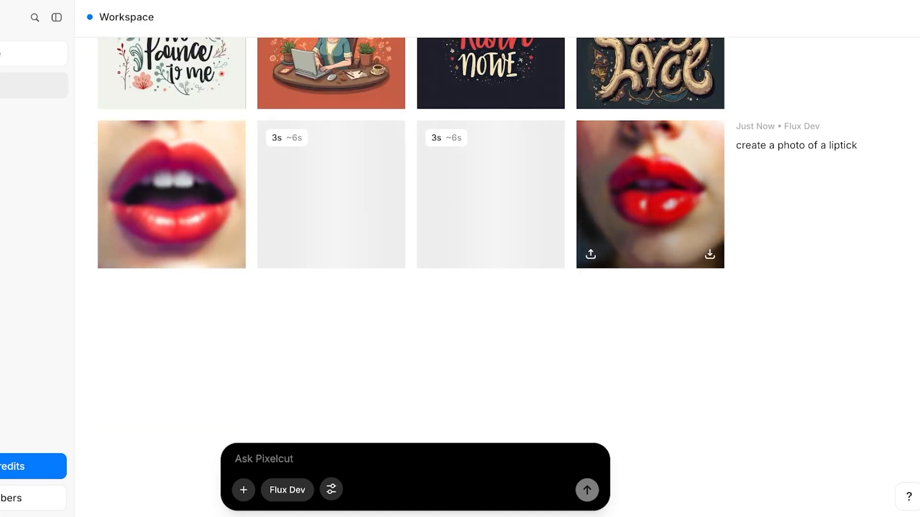
pyautogui.write('lip')
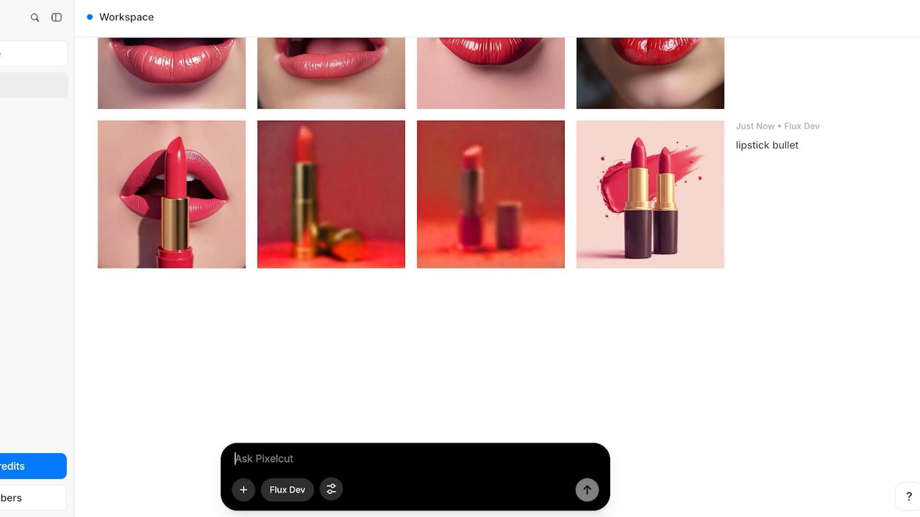
pyautogui.write('give me product photo')
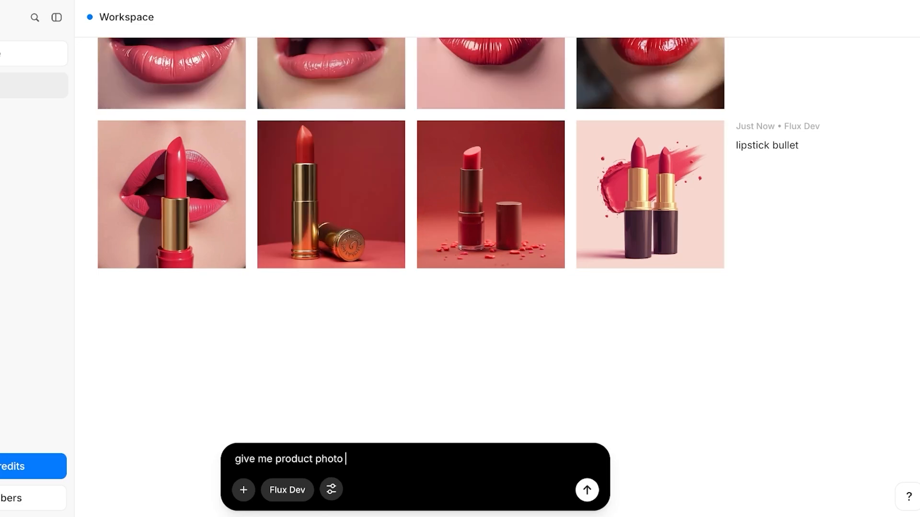
# Request eye-catching lipstick bullet product photo inspiration from Flux Dev, then return to the Create page.
pyautogui.write('inspo for a lipstick bullet. make it super')
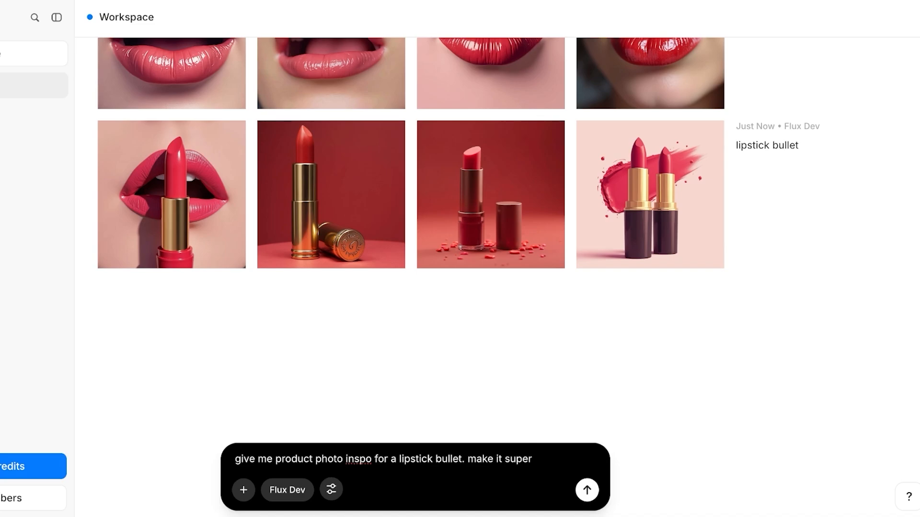
pyautogui.write('eye catching')
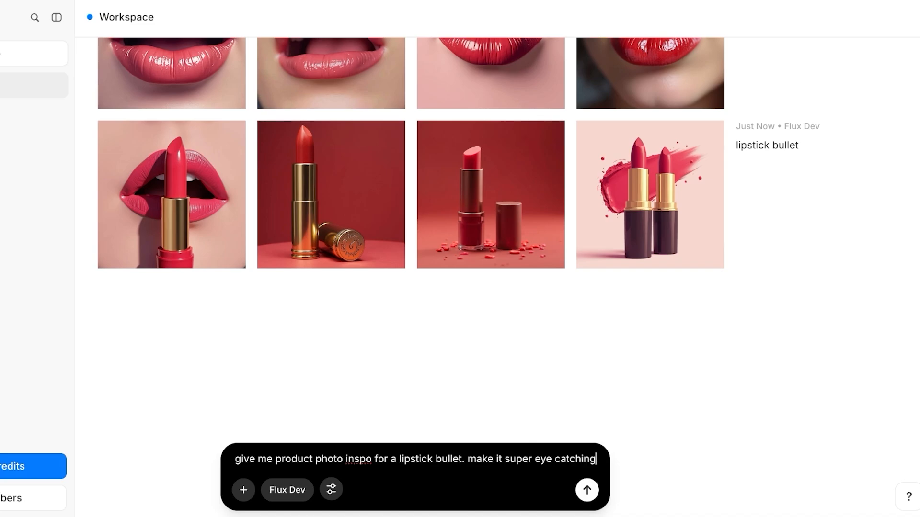
pyautogui.click(586, 489)
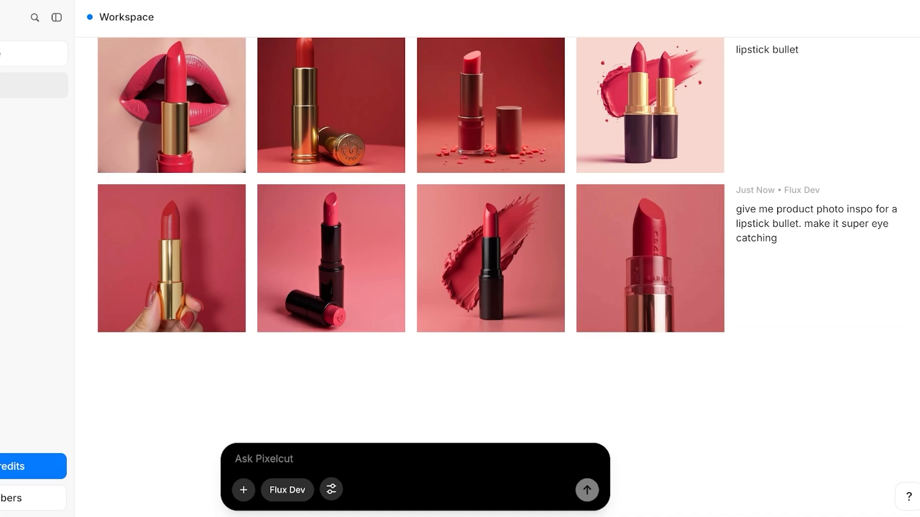
pyautogui.click(263, 459)
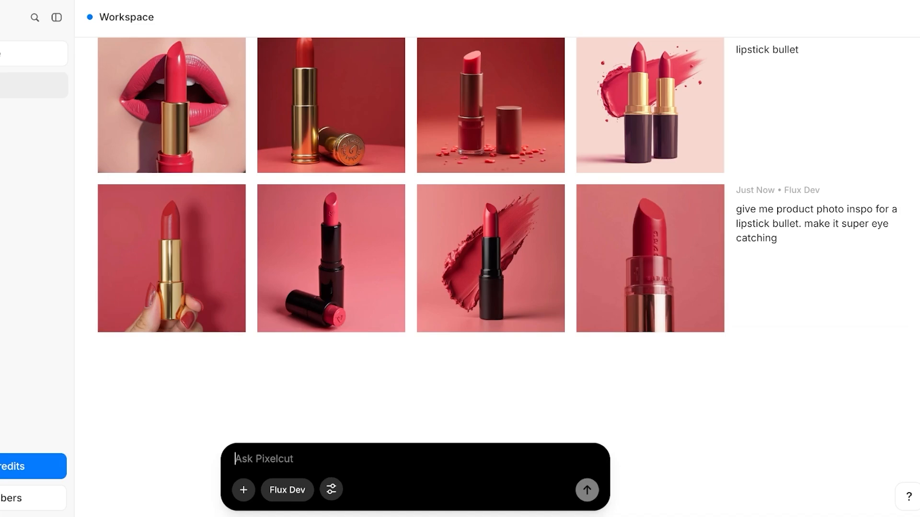
pyautogui.scroll(-3)
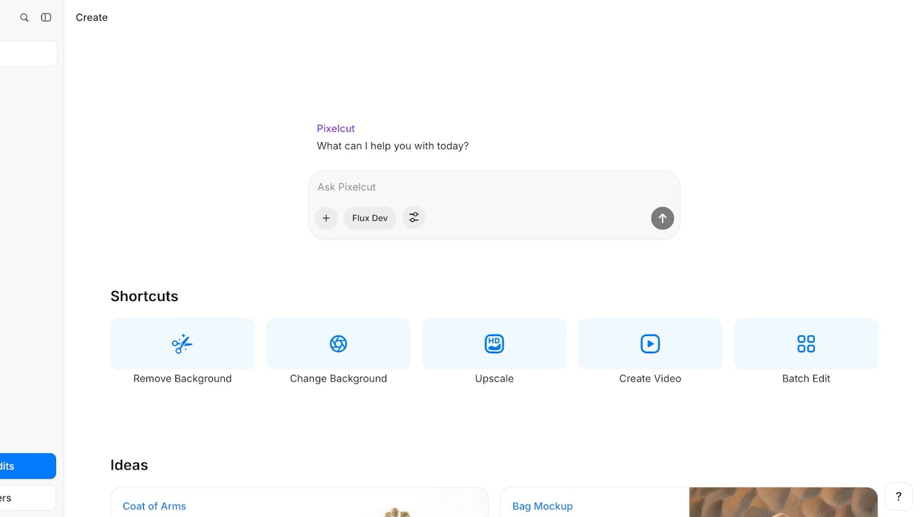
# Upscale the bonnet portrait with the Upscale shortcut and start typing a 'remove' request.
pyautogui.click(493, 344)
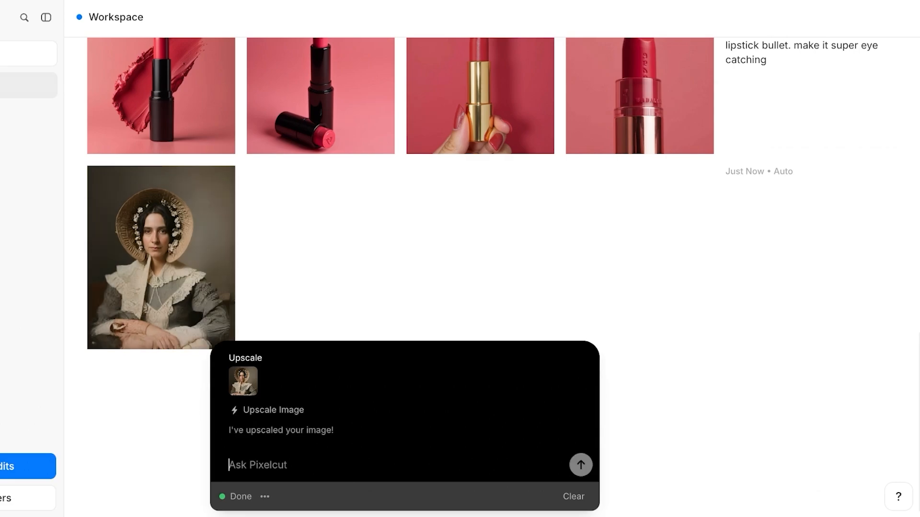
pyautogui.write('remove')
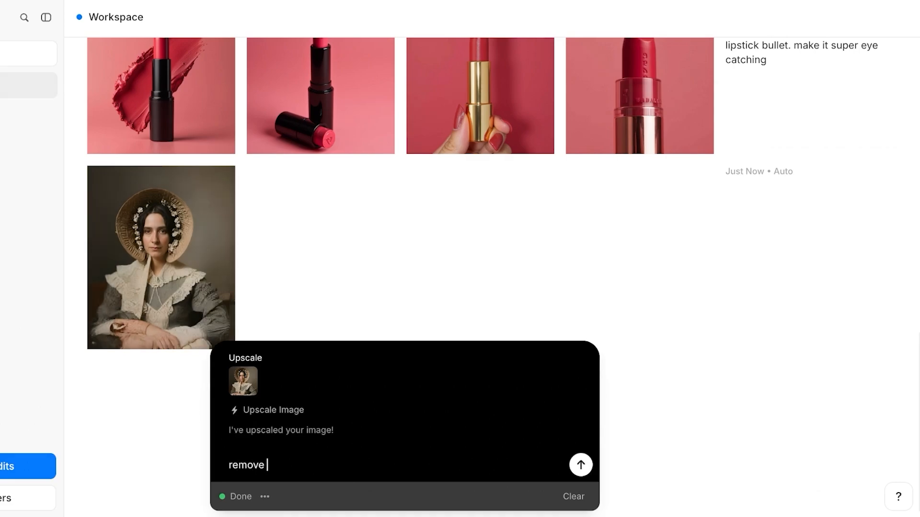